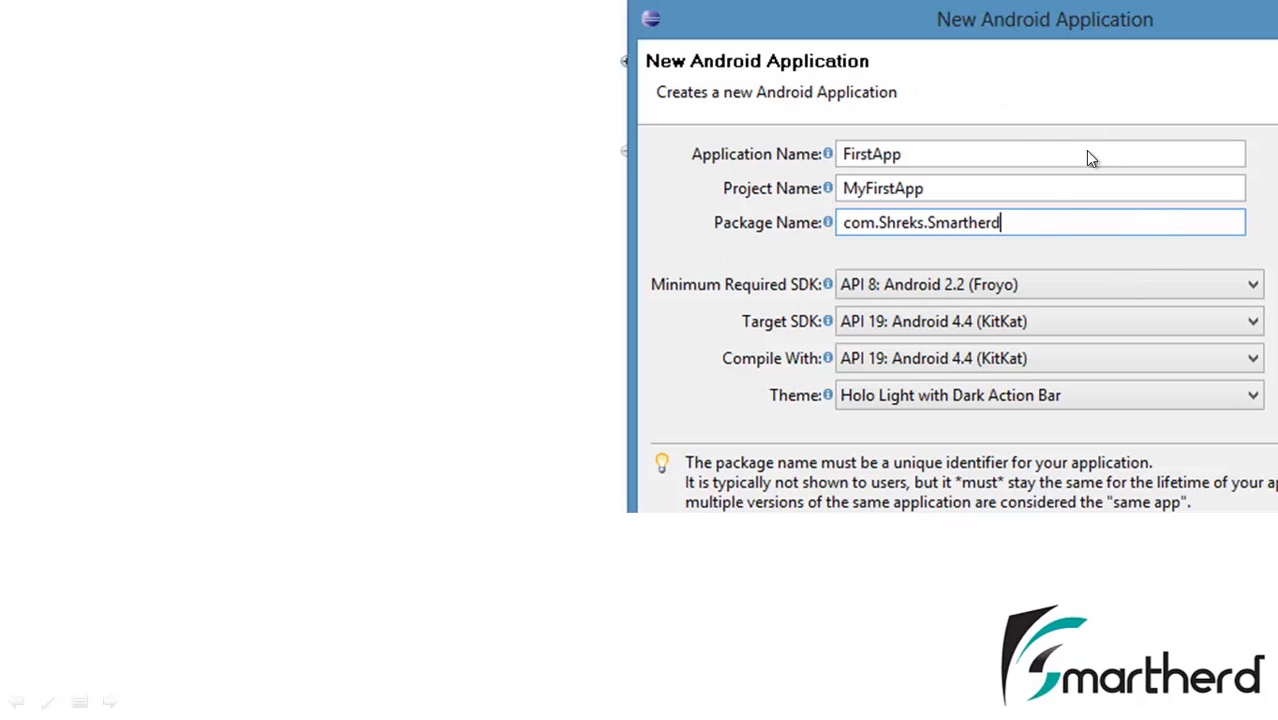
mouse_move(790, 162)
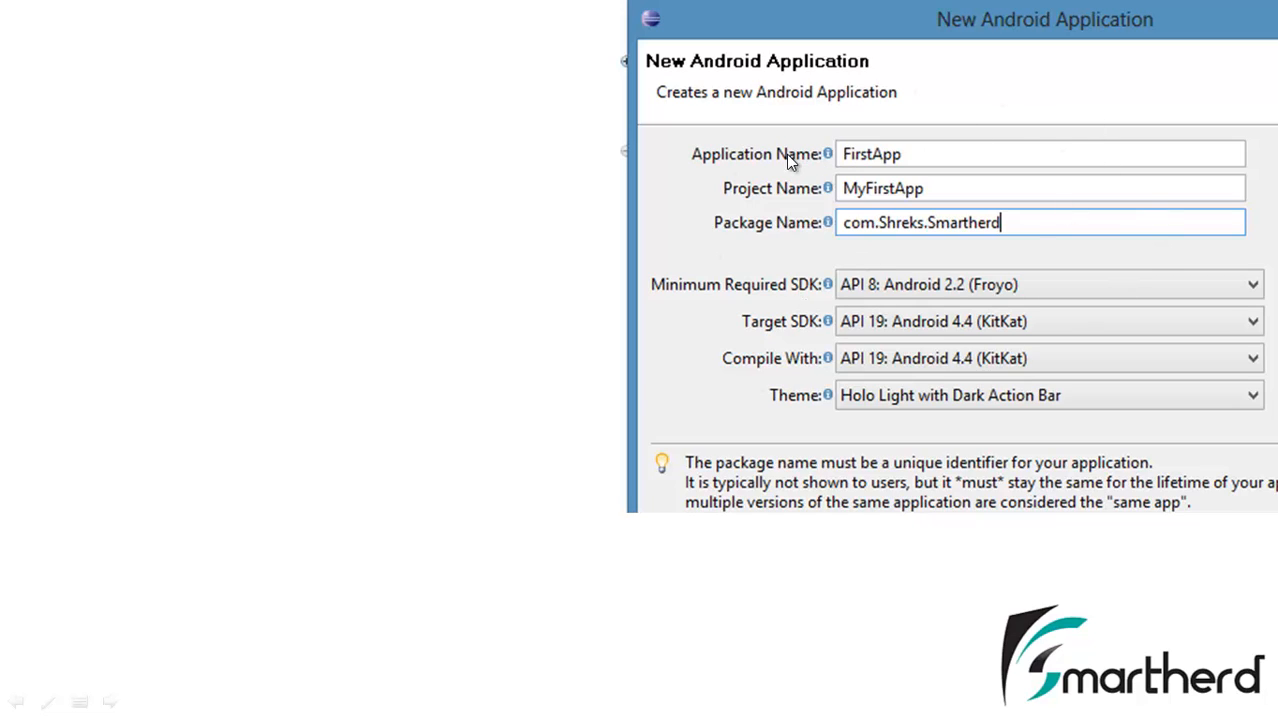
mouse_move(720, 158)
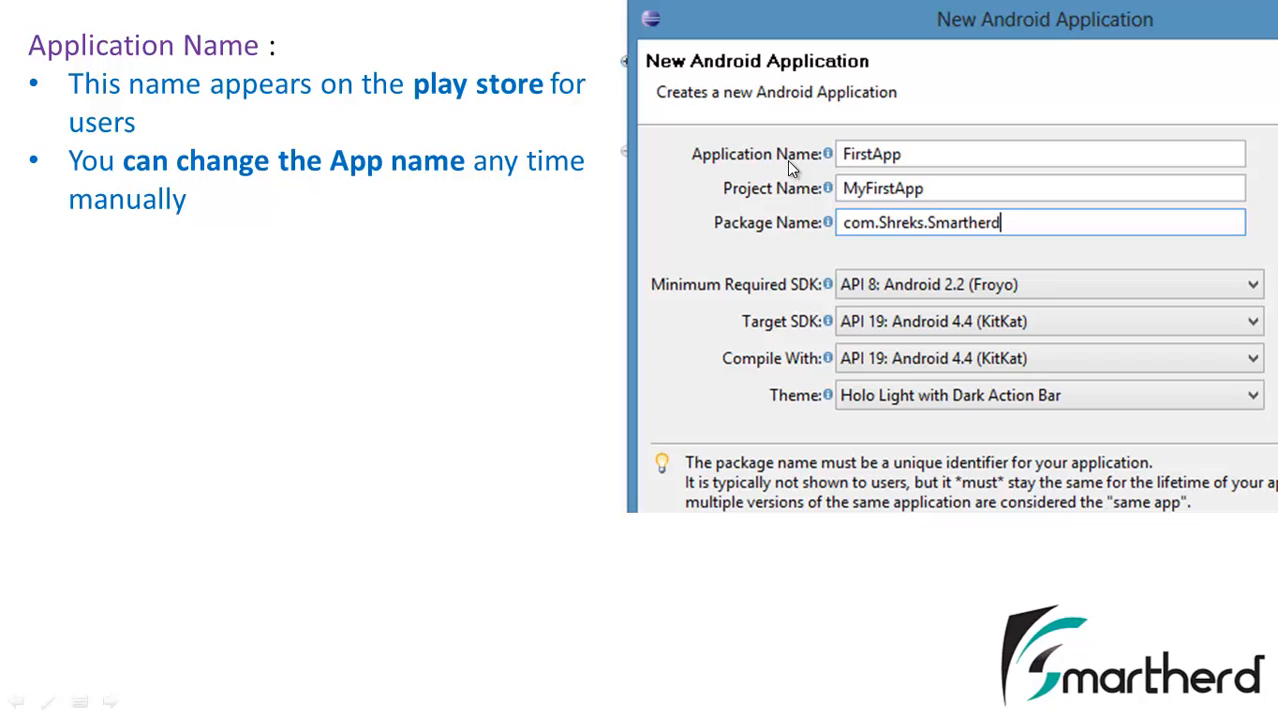
mouse_move(883, 153)
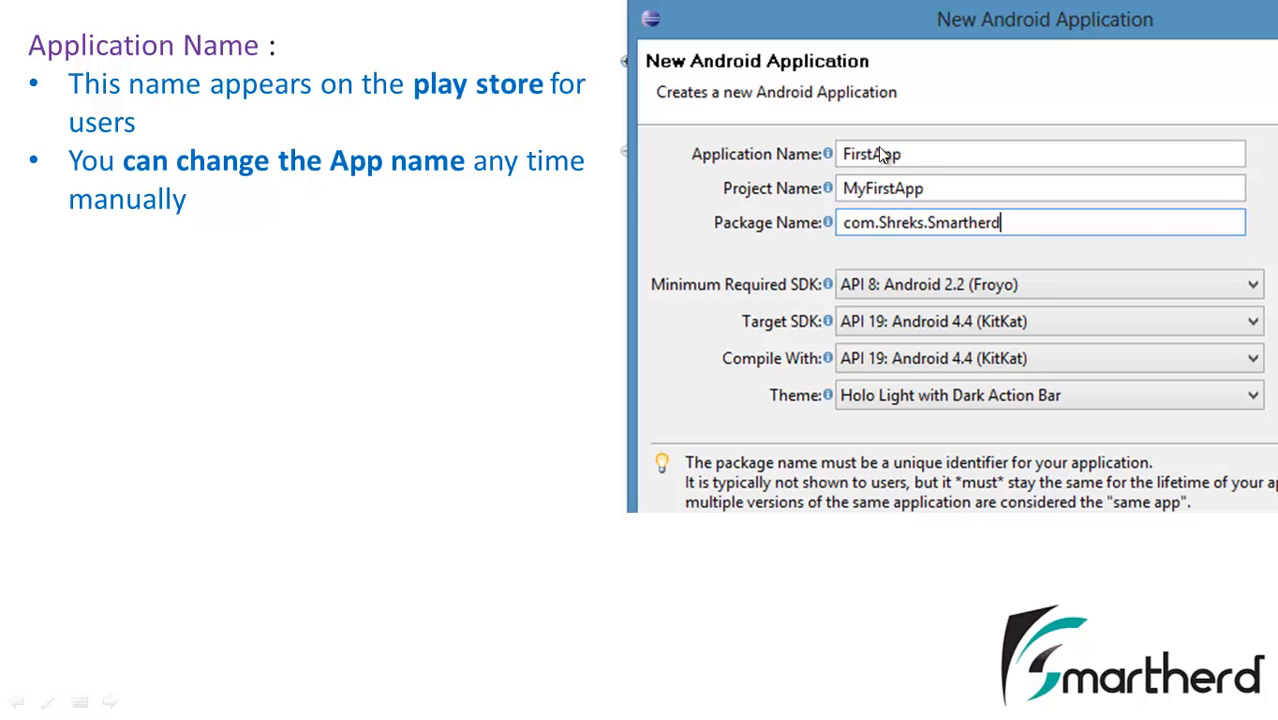
mouse_move(803, 147)
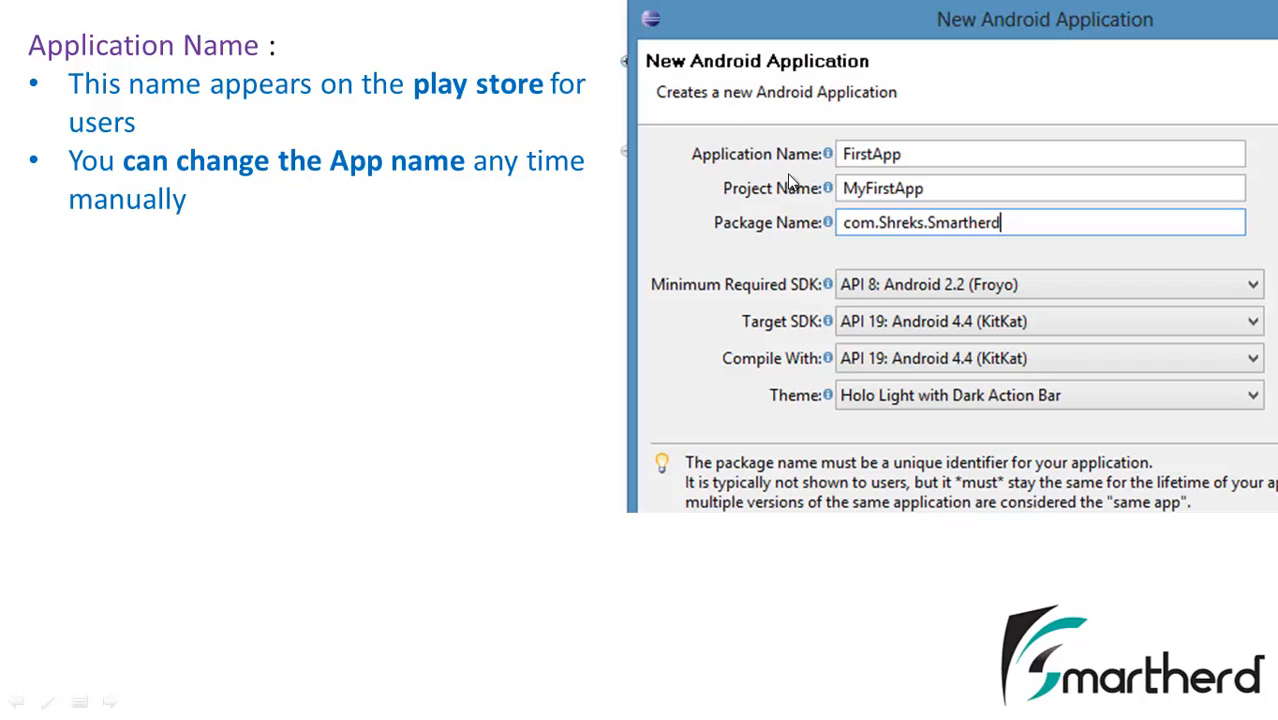
mouse_move(858, 168)
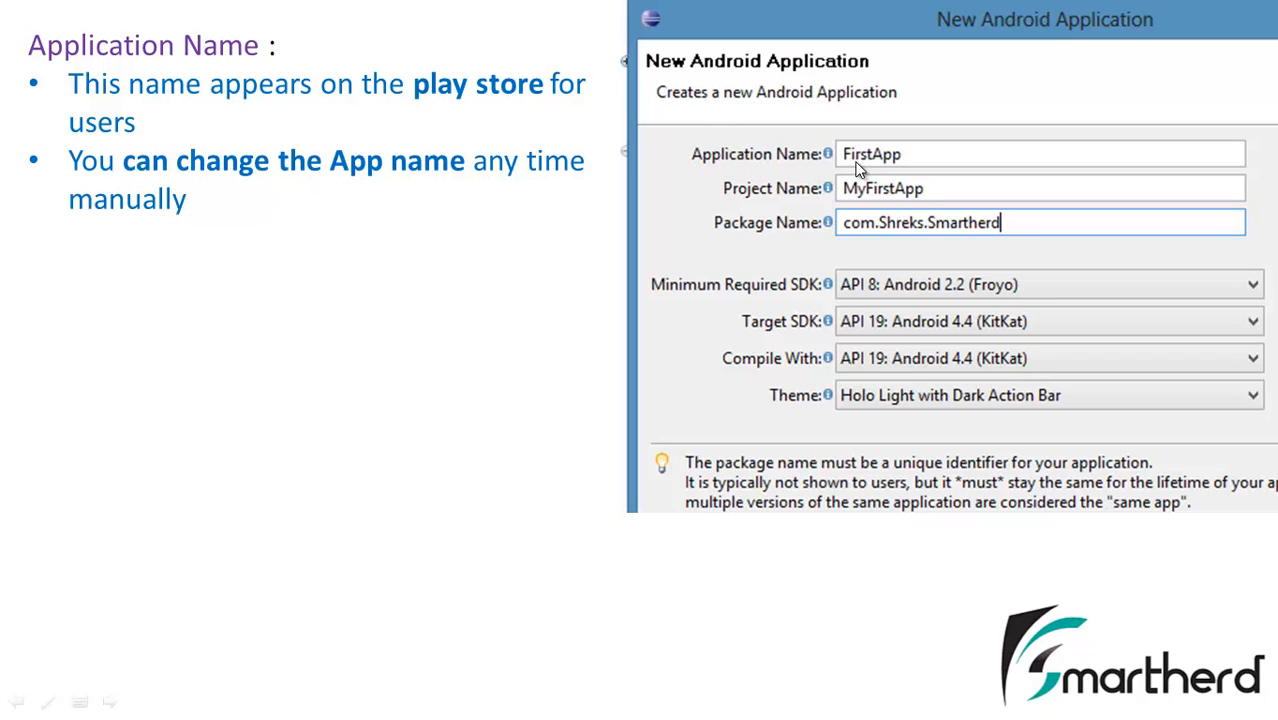
mouse_move(722, 158)
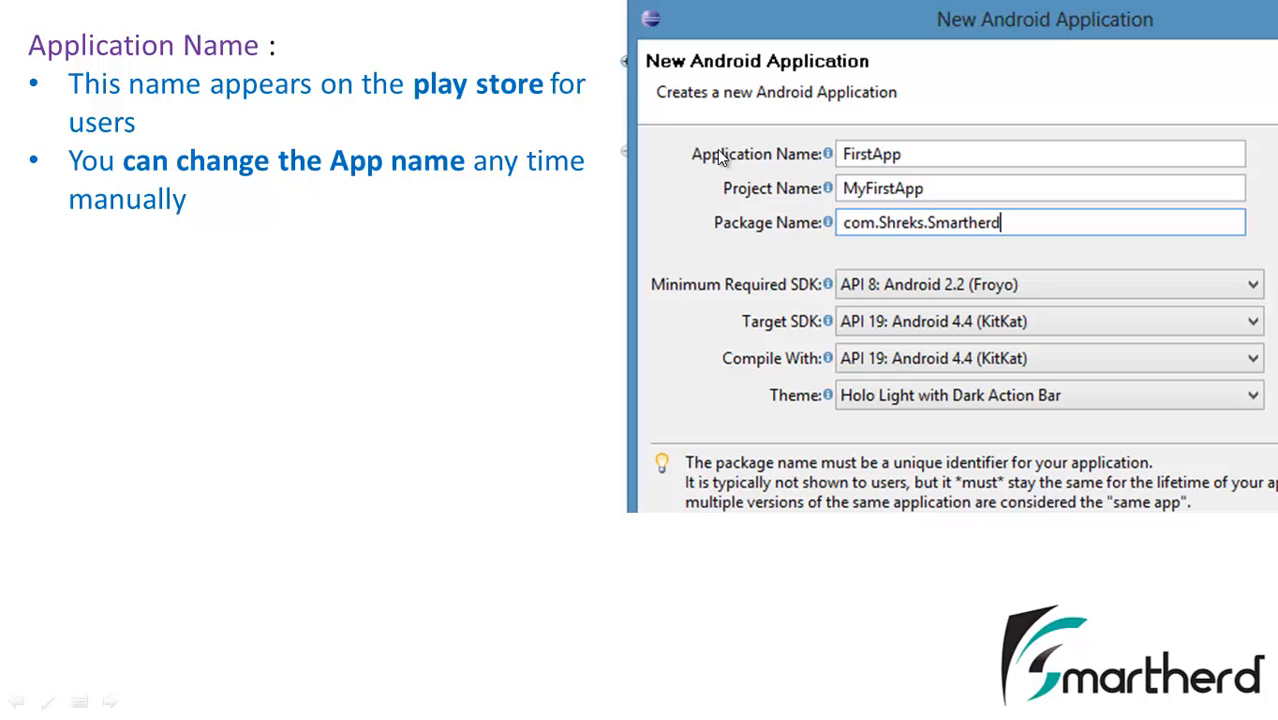
mouse_move(700, 150)
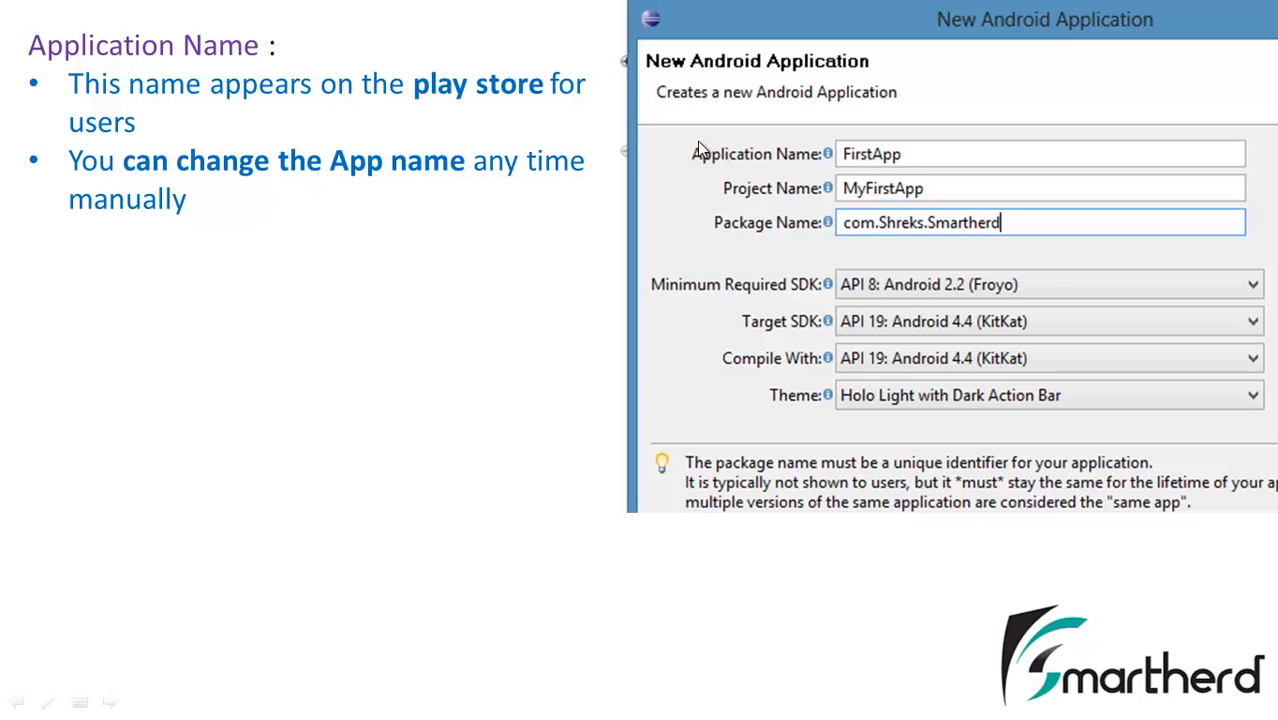
mouse_move(742, 165)
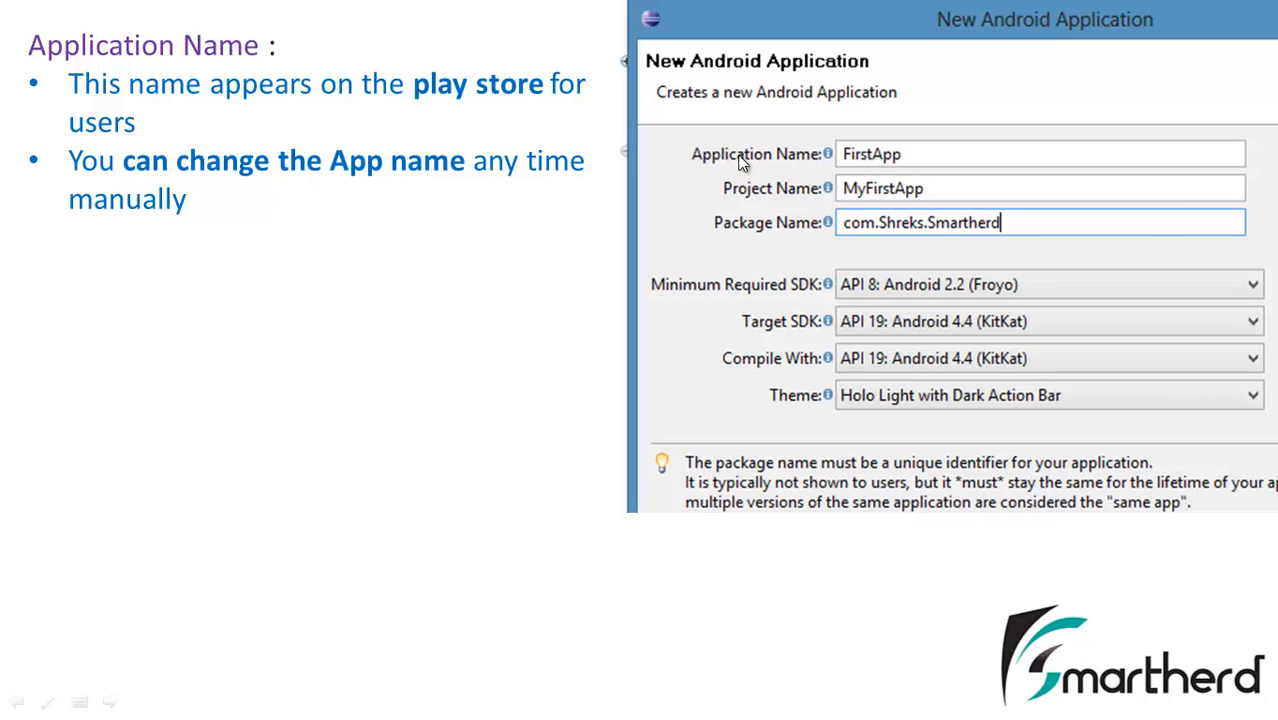
mouse_move(275, 199)
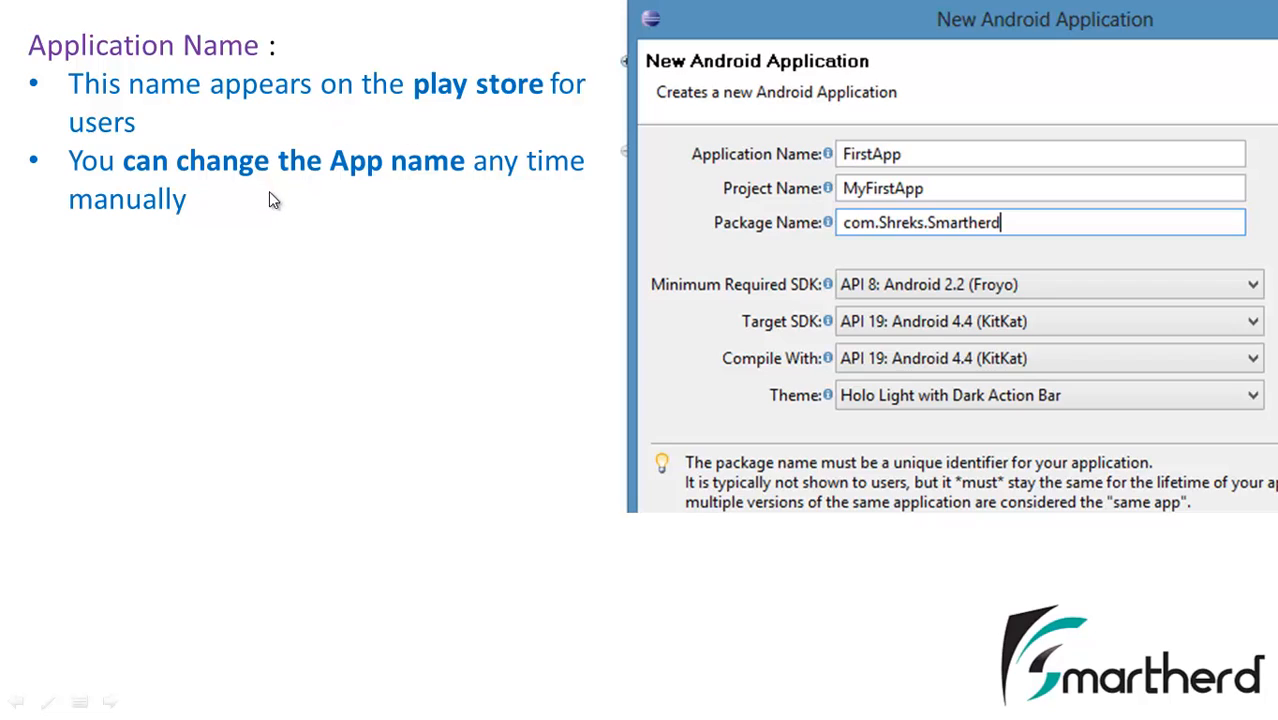
mouse_move(389, 195)
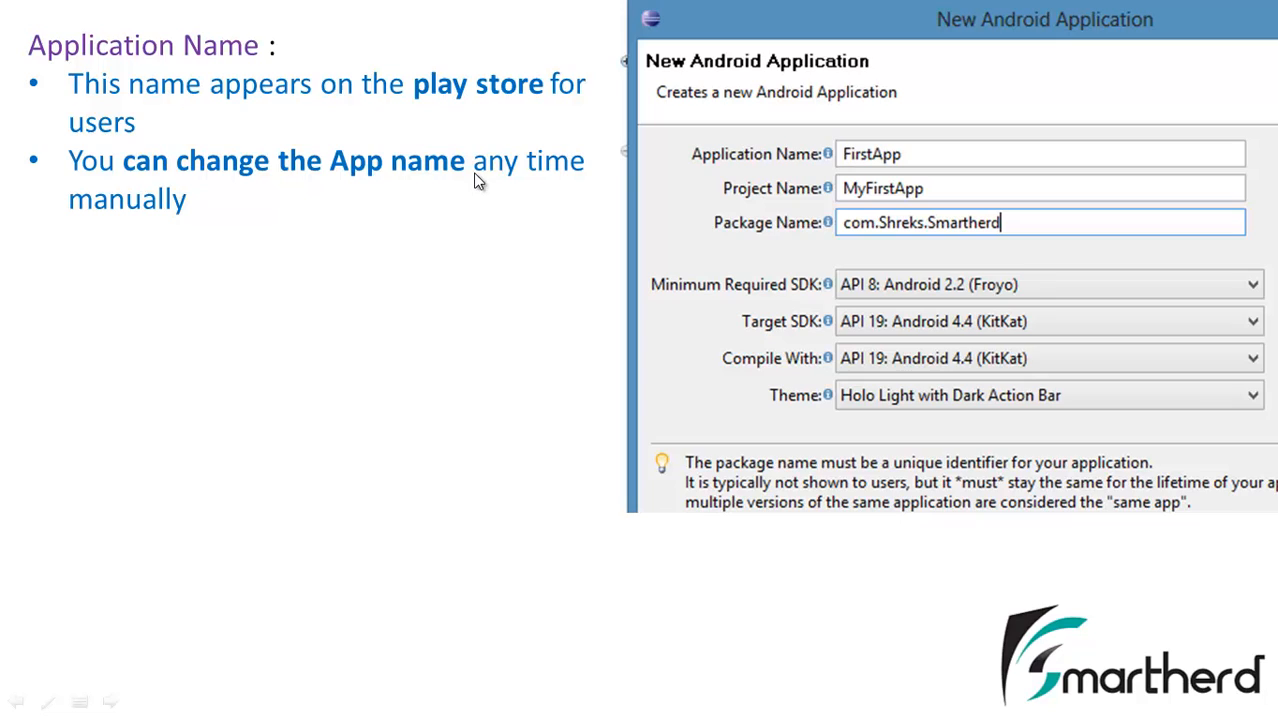
mouse_move(683, 167)
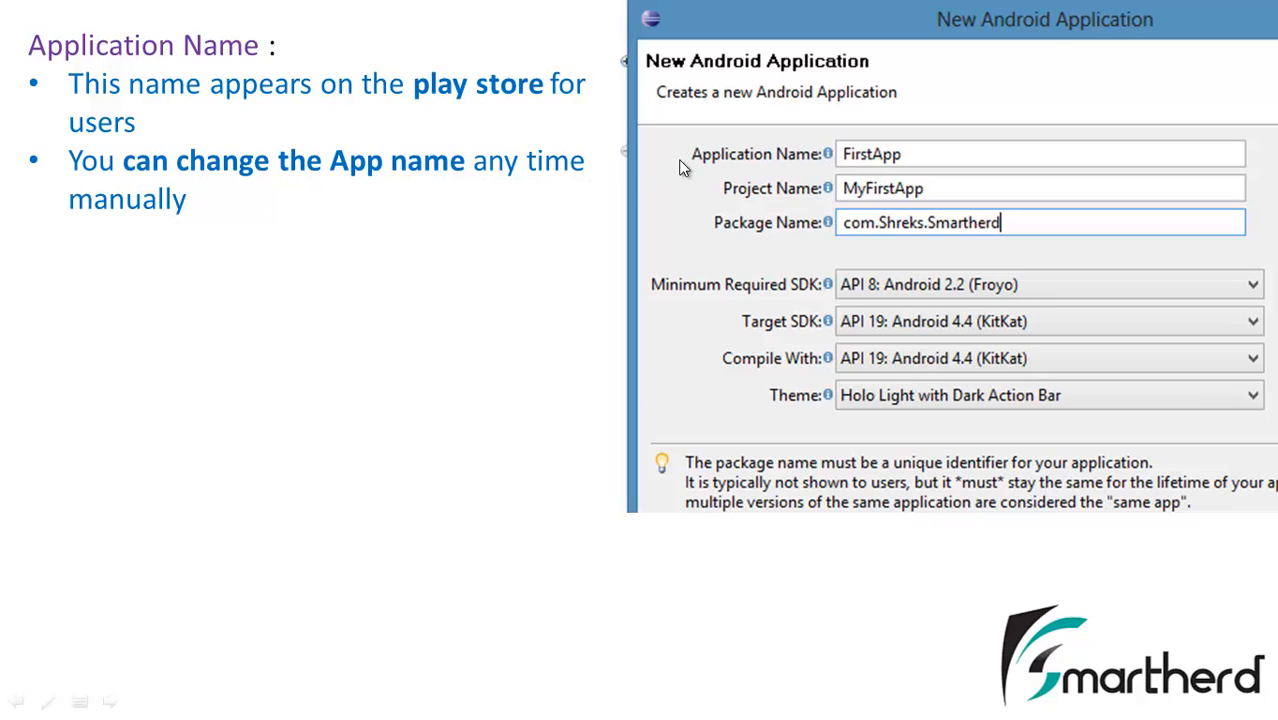
mouse_move(816, 222)
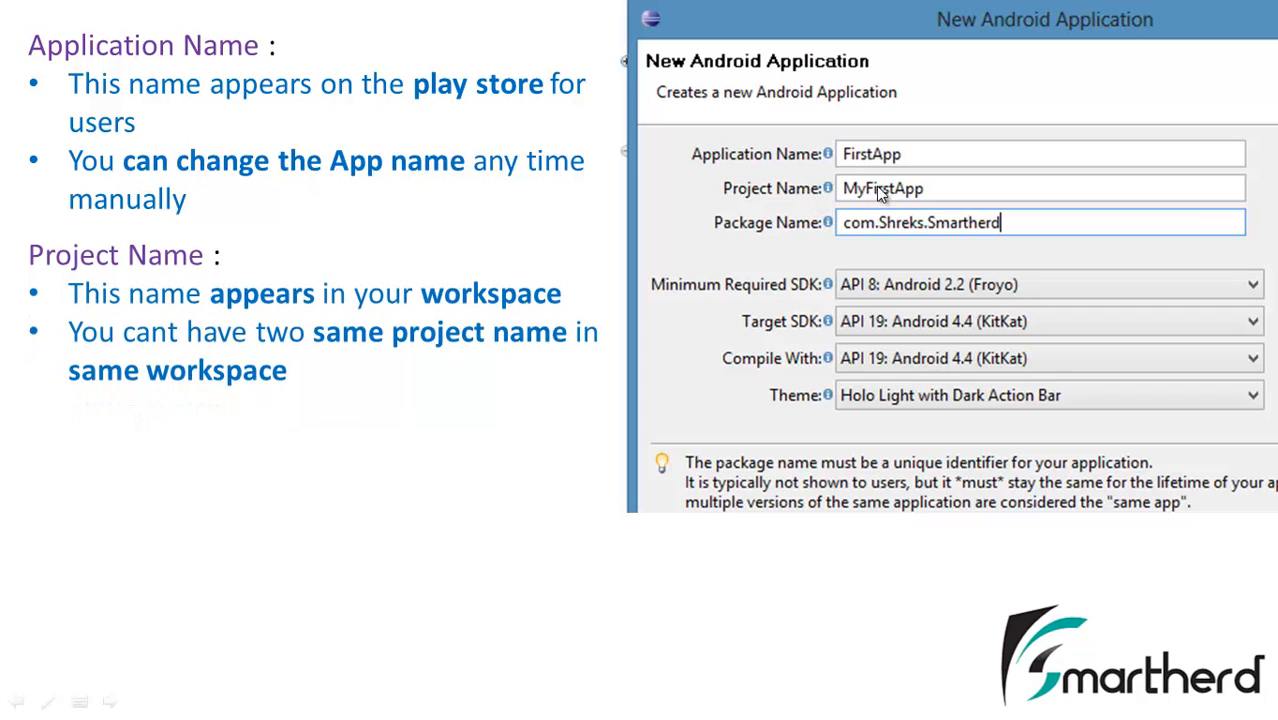
mouse_move(770, 200)
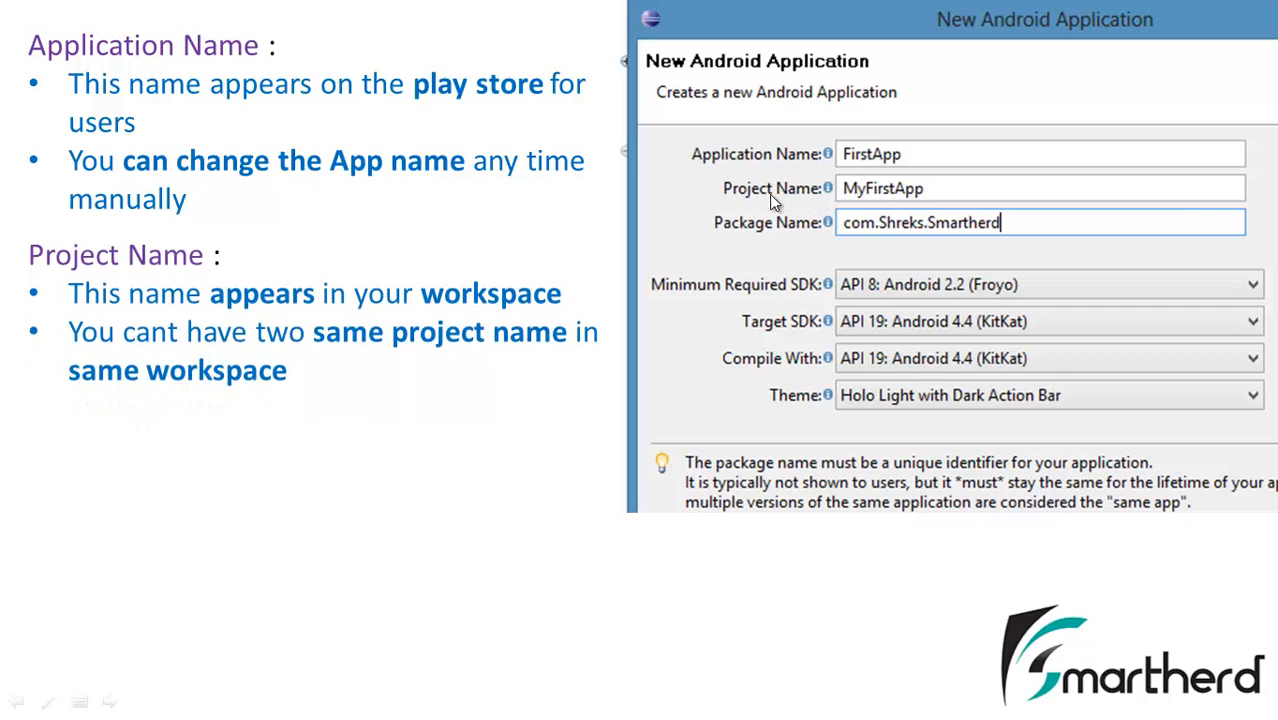
mouse_move(758, 193)
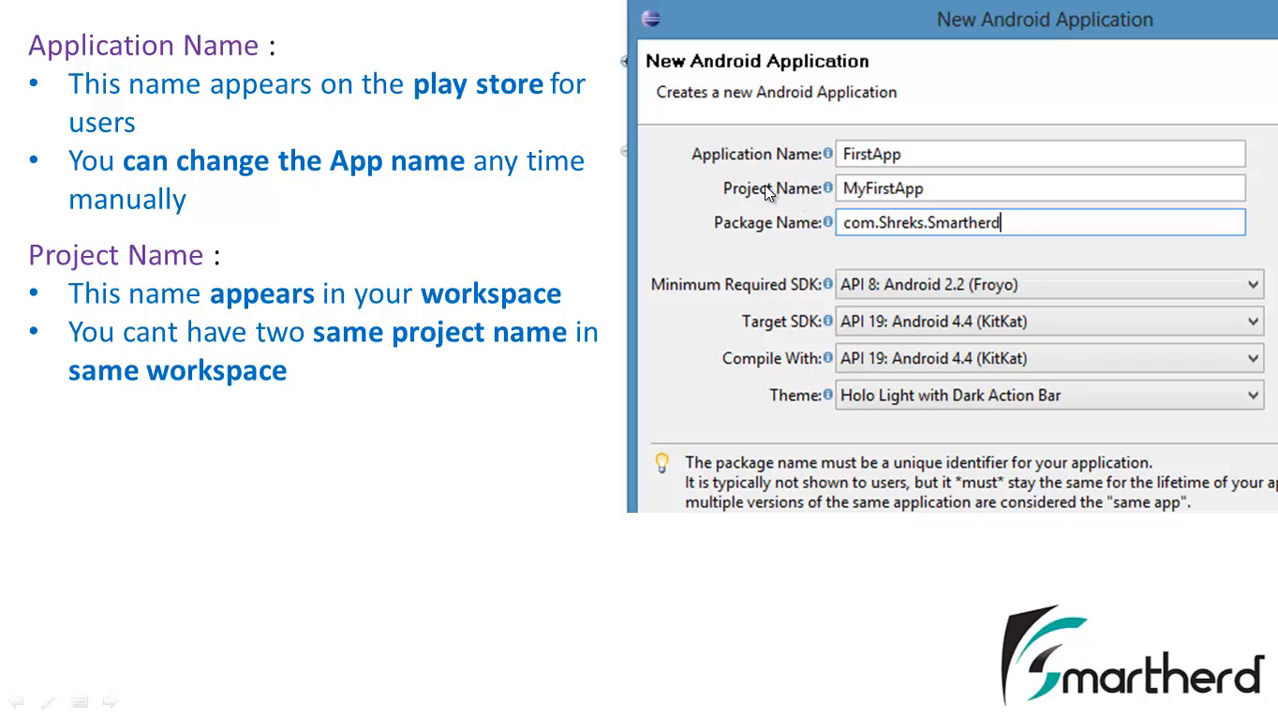
mouse_move(780, 195)
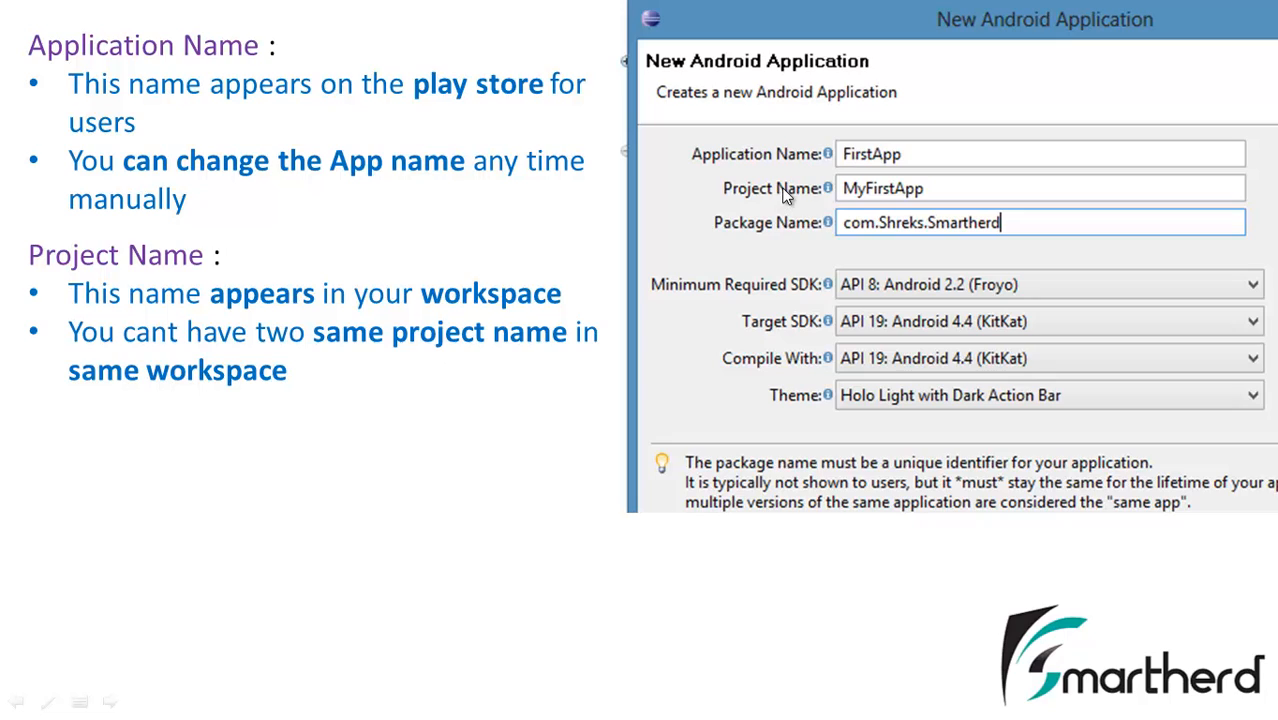
mouse_move(230, 350)
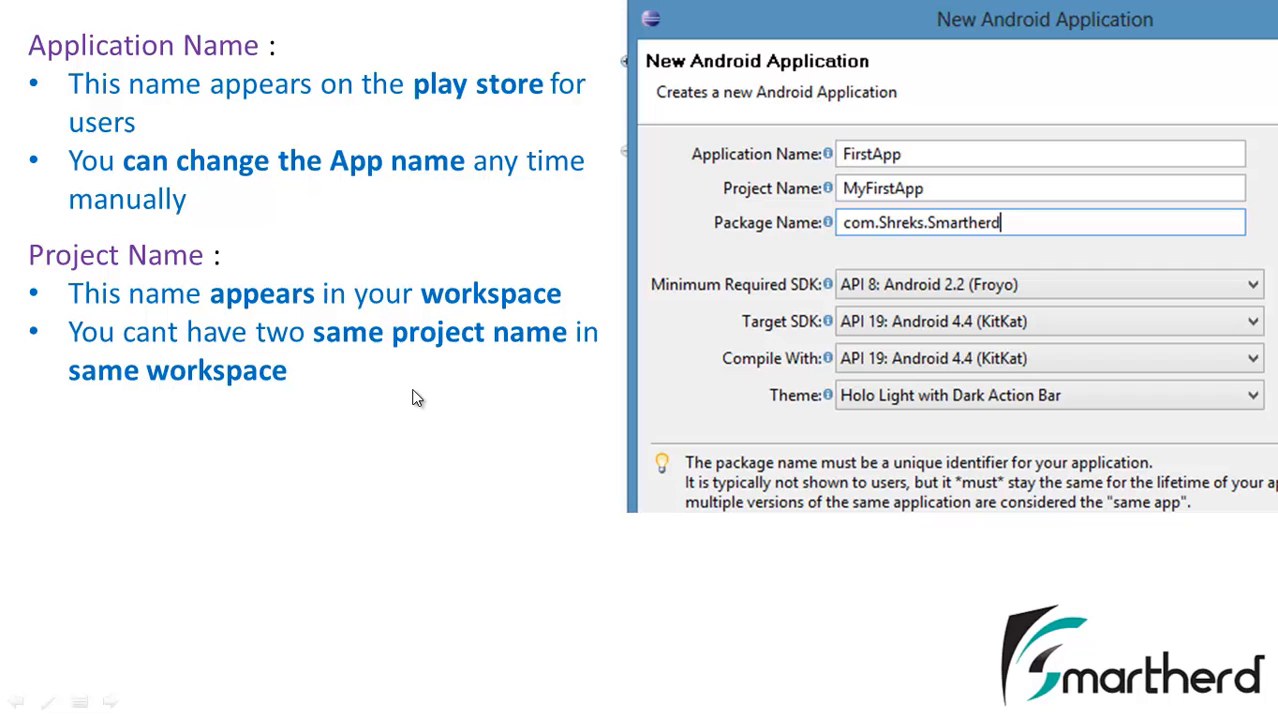
mouse_move(797, 290)
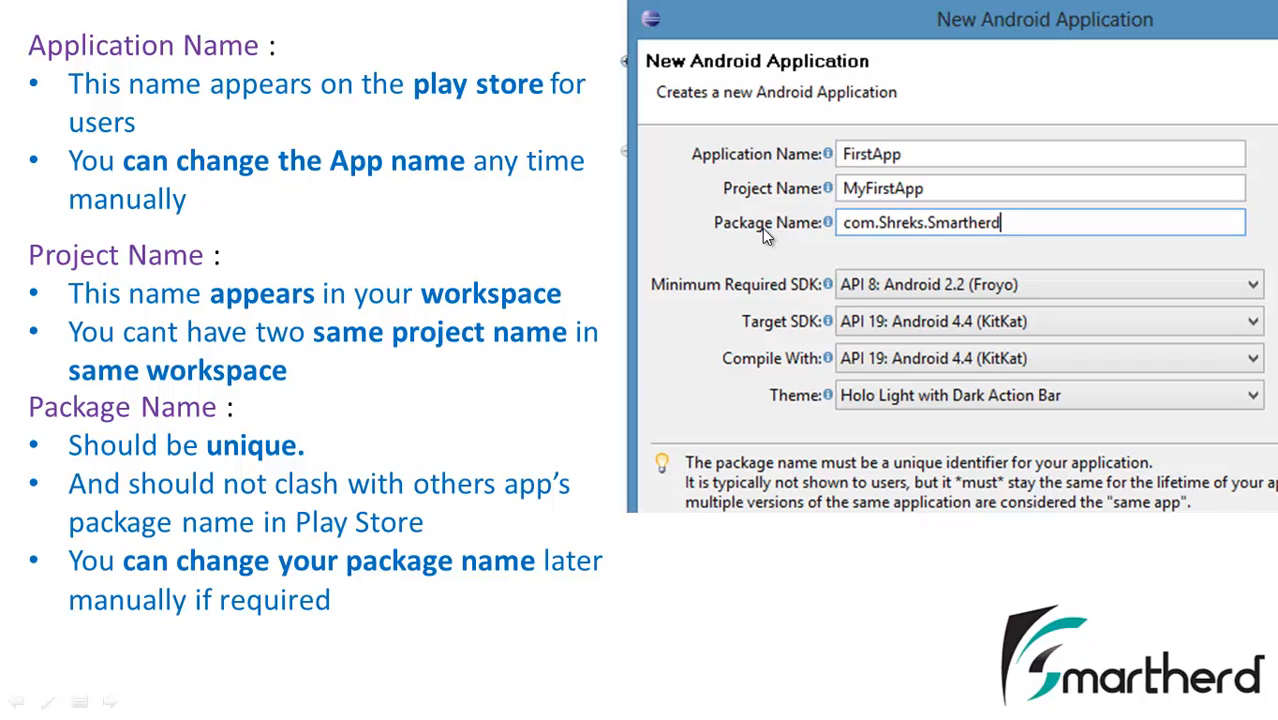
mouse_move(276, 515)
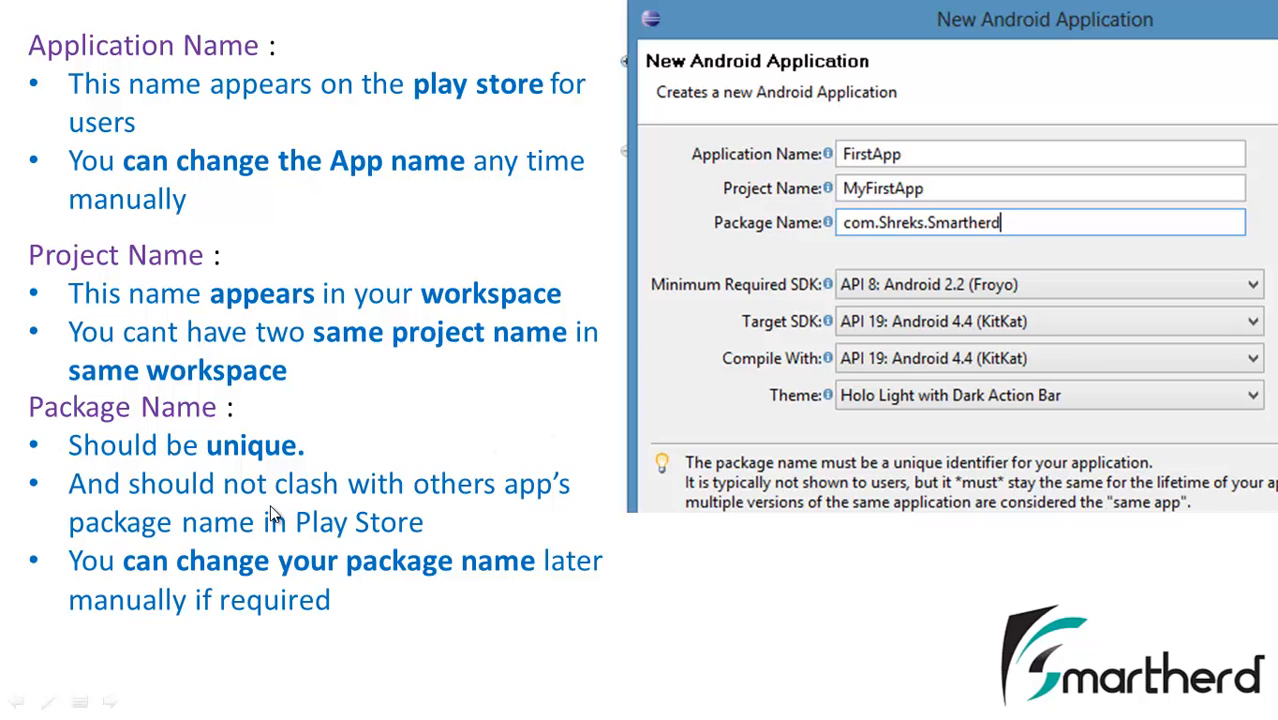
mouse_move(358, 483)
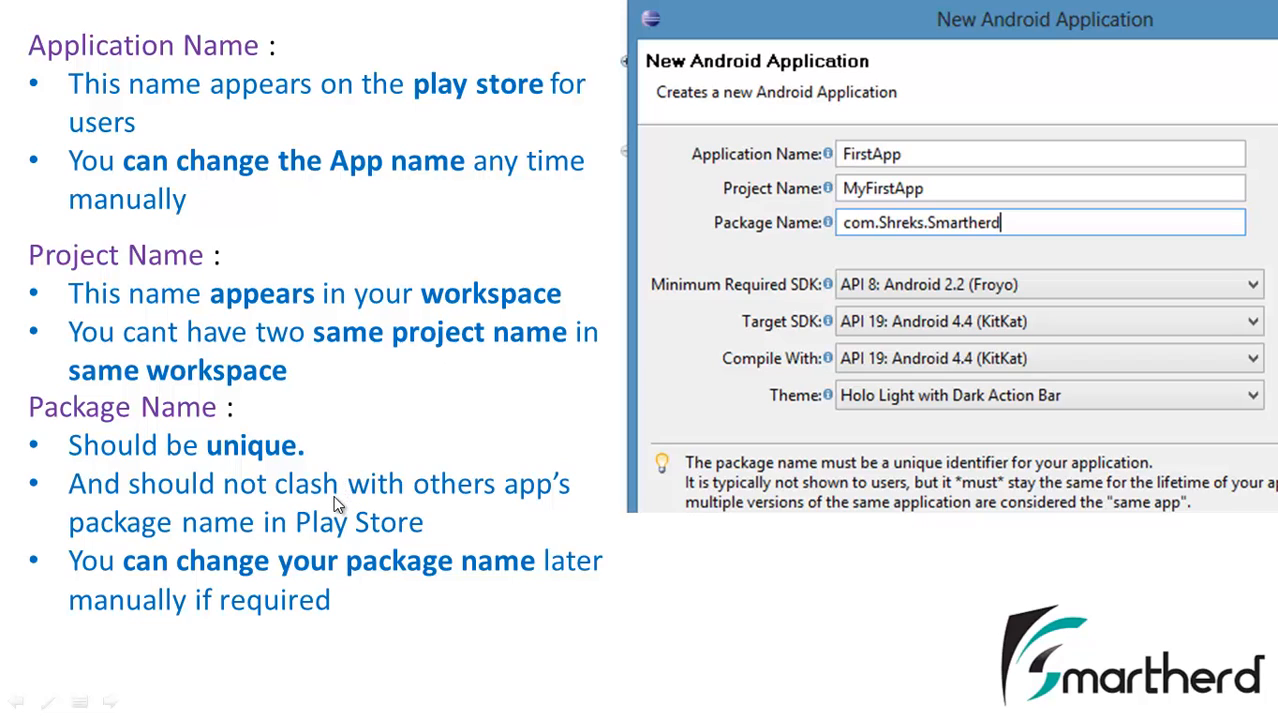
mouse_move(1108, 322)
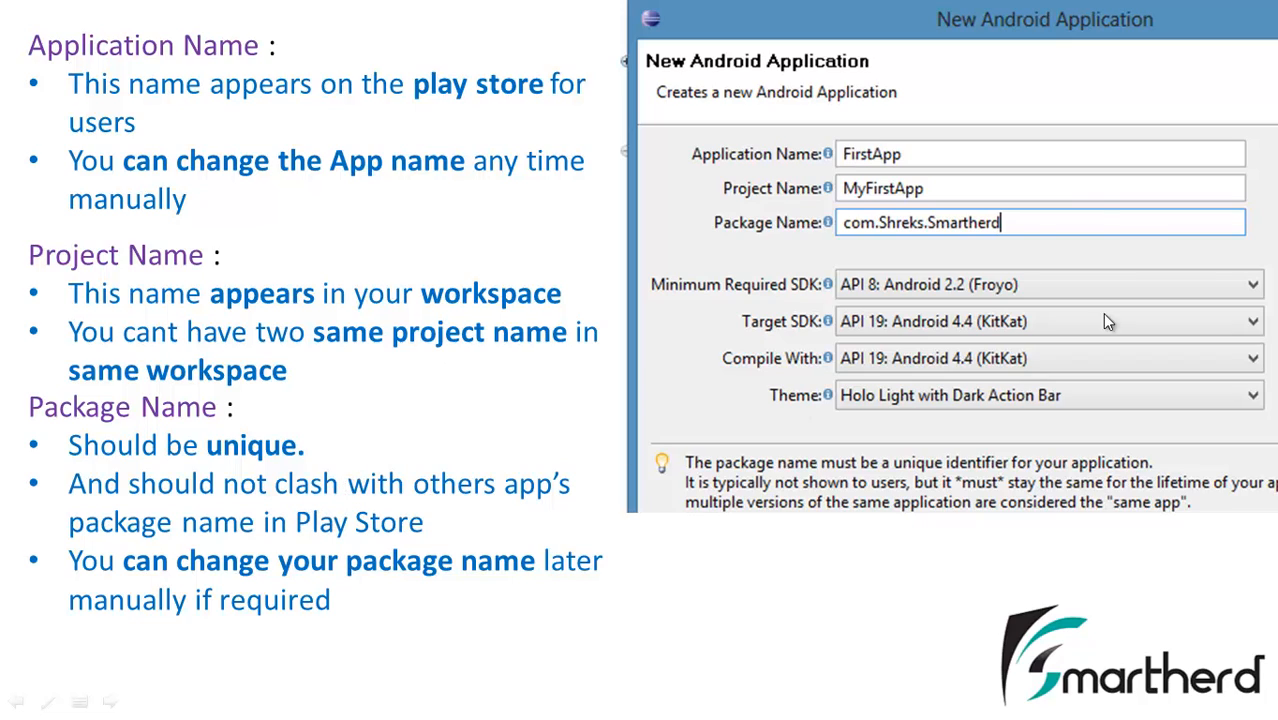
mouse_move(938, 218)
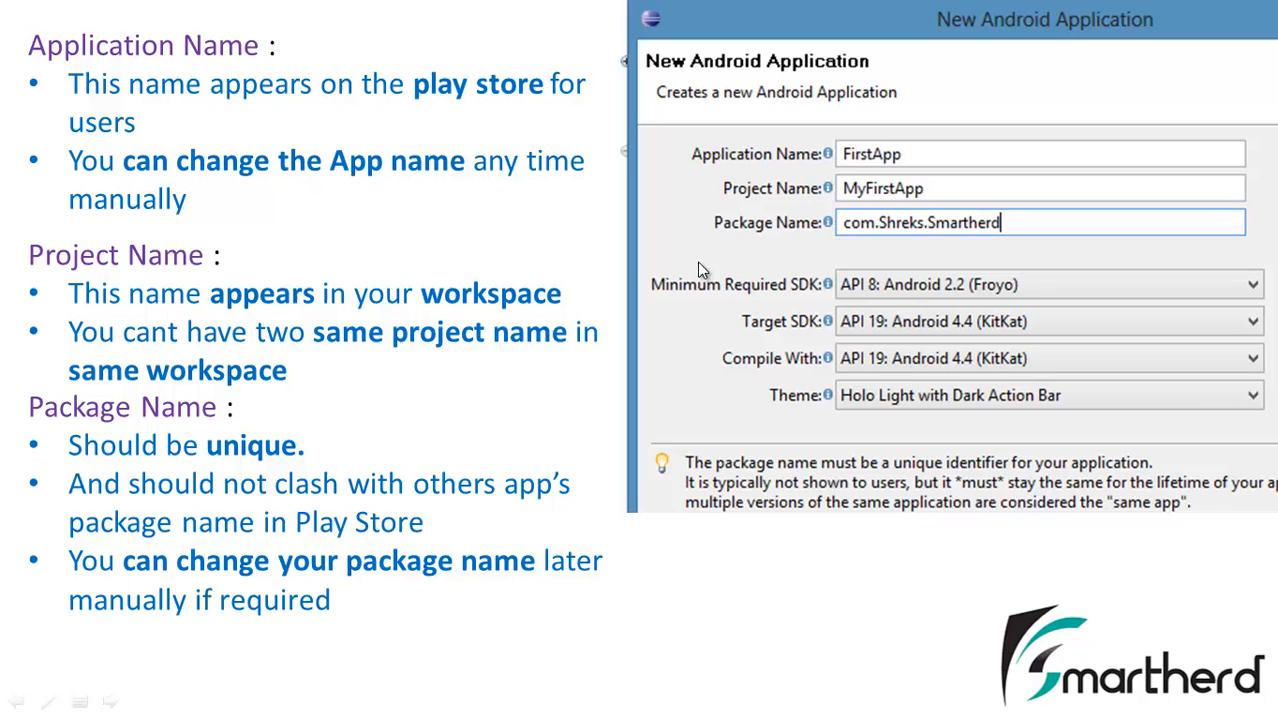
mouse_move(282, 575)
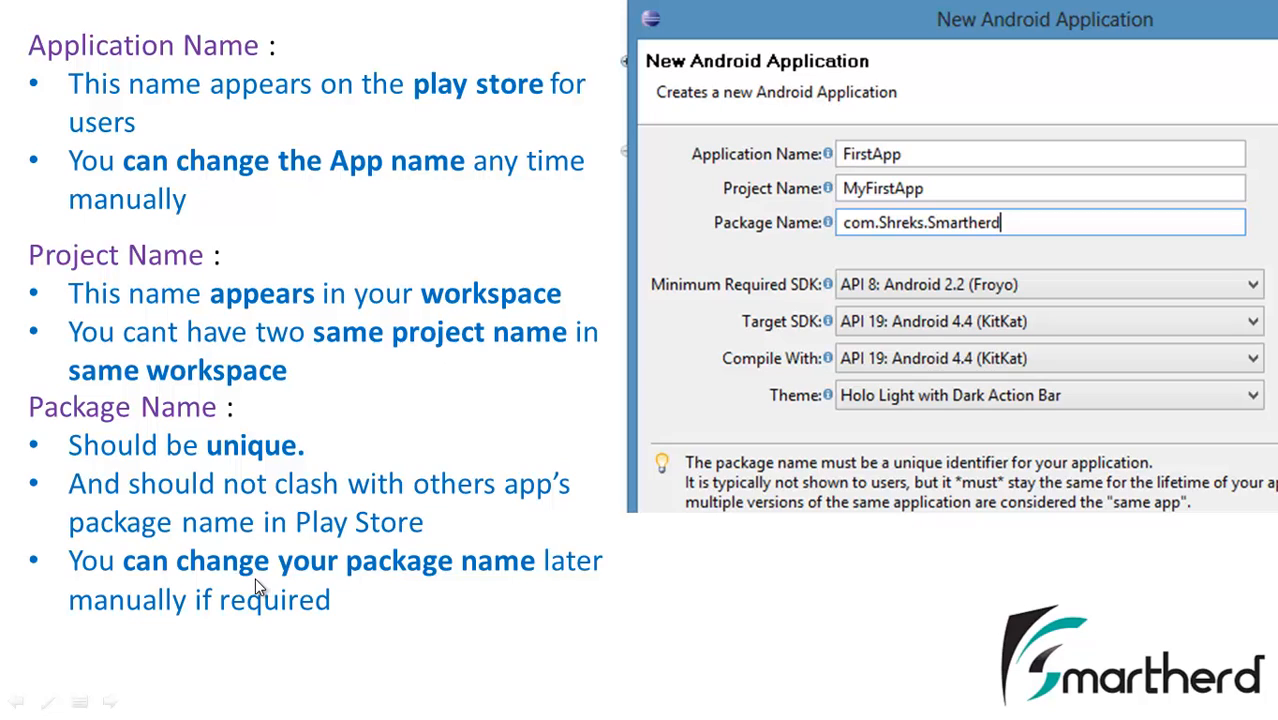
mouse_move(397, 471)
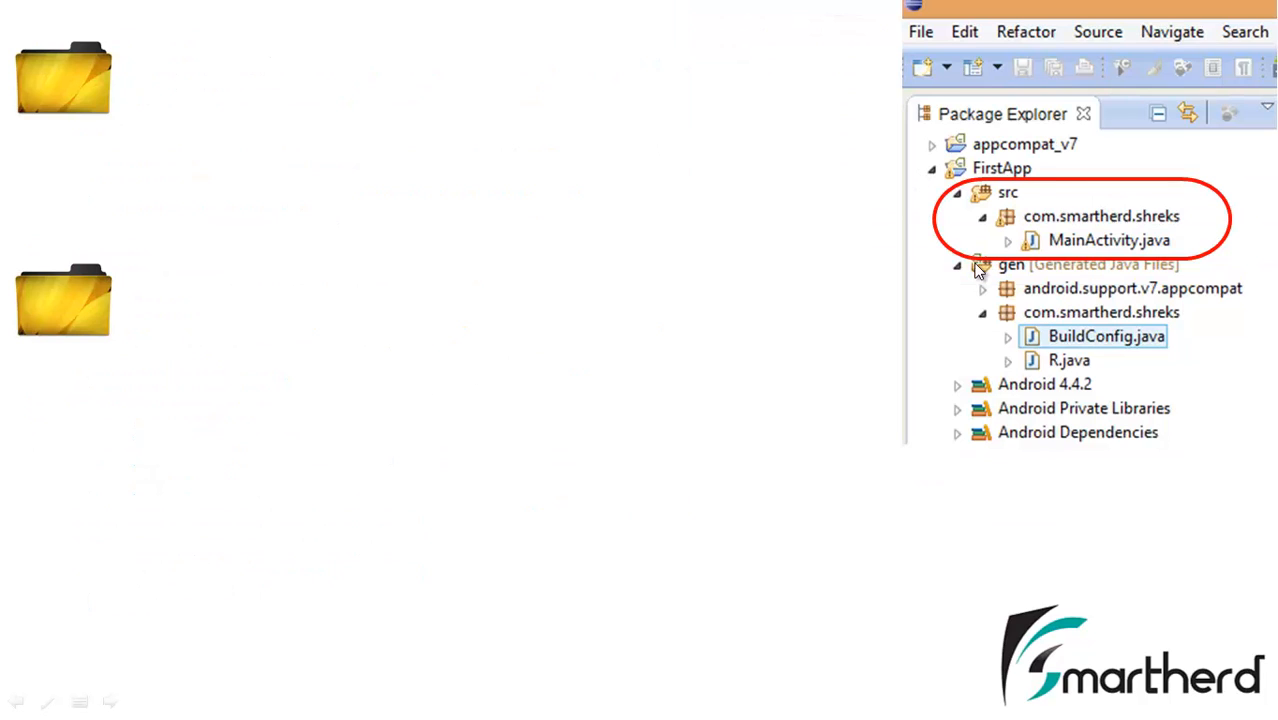
mouse_move(928, 225)
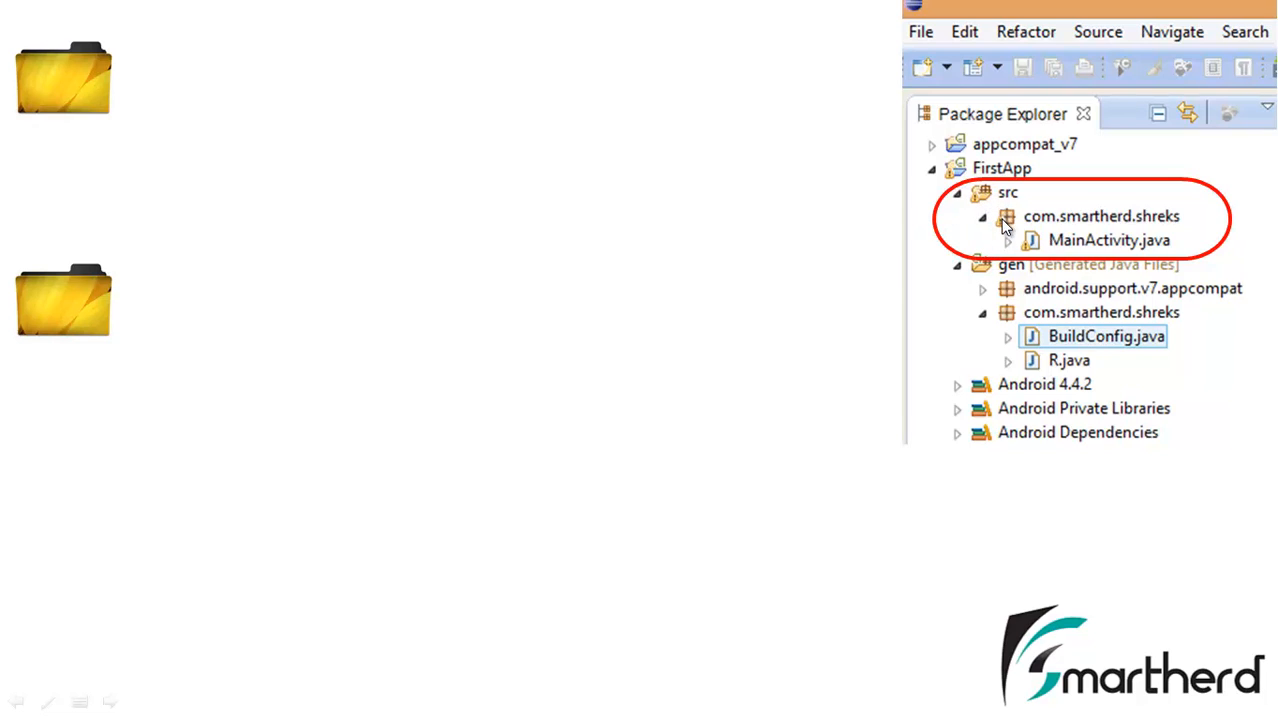
mouse_move(1087, 229)
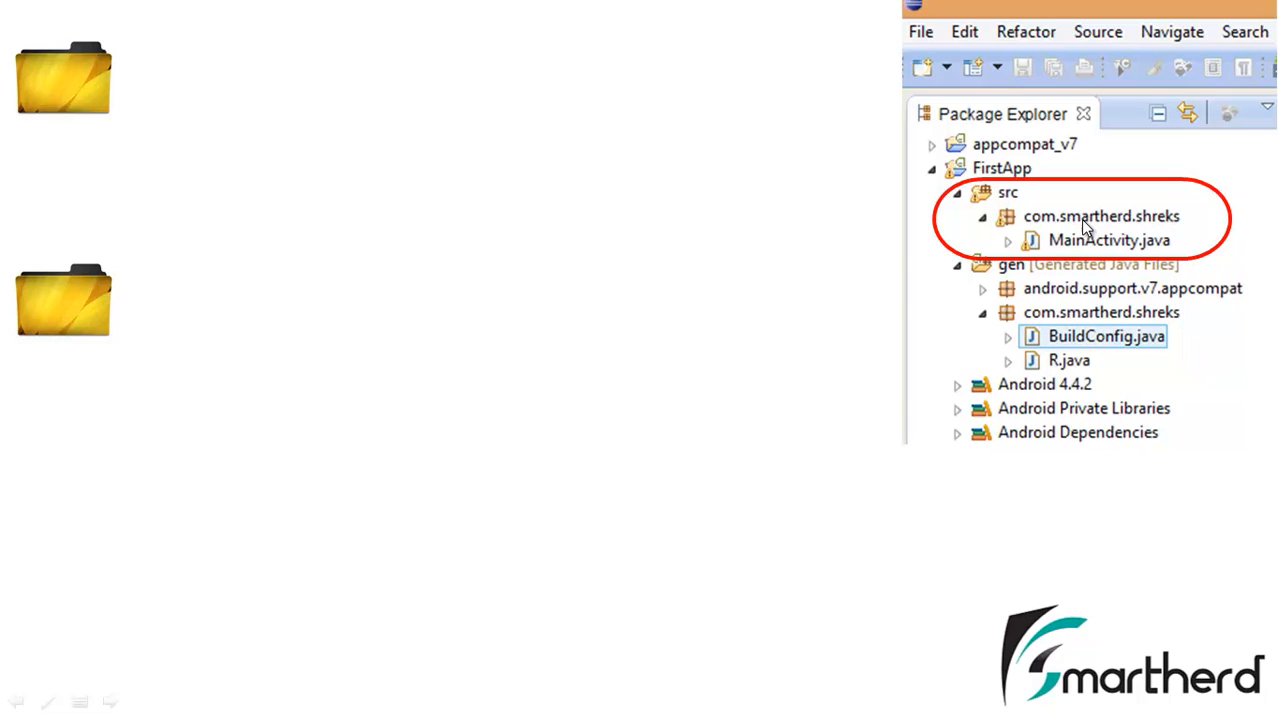
mouse_move(1073, 243)
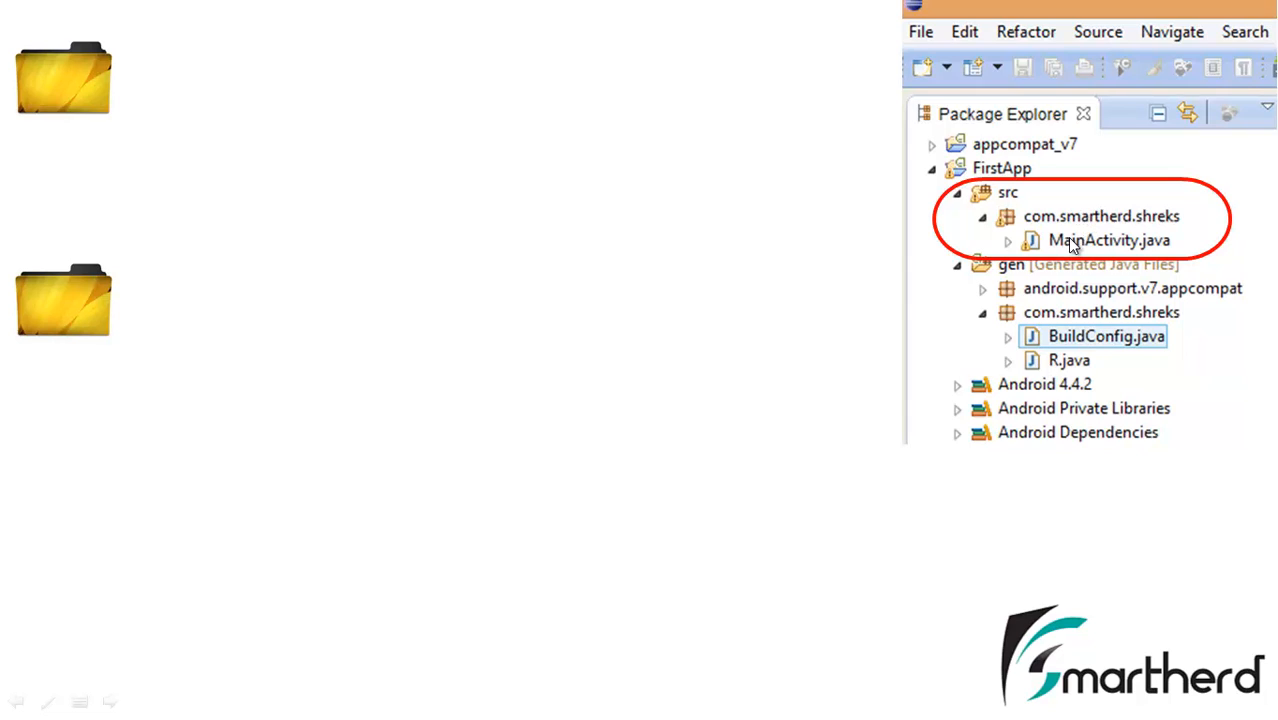
mouse_move(1078, 248)
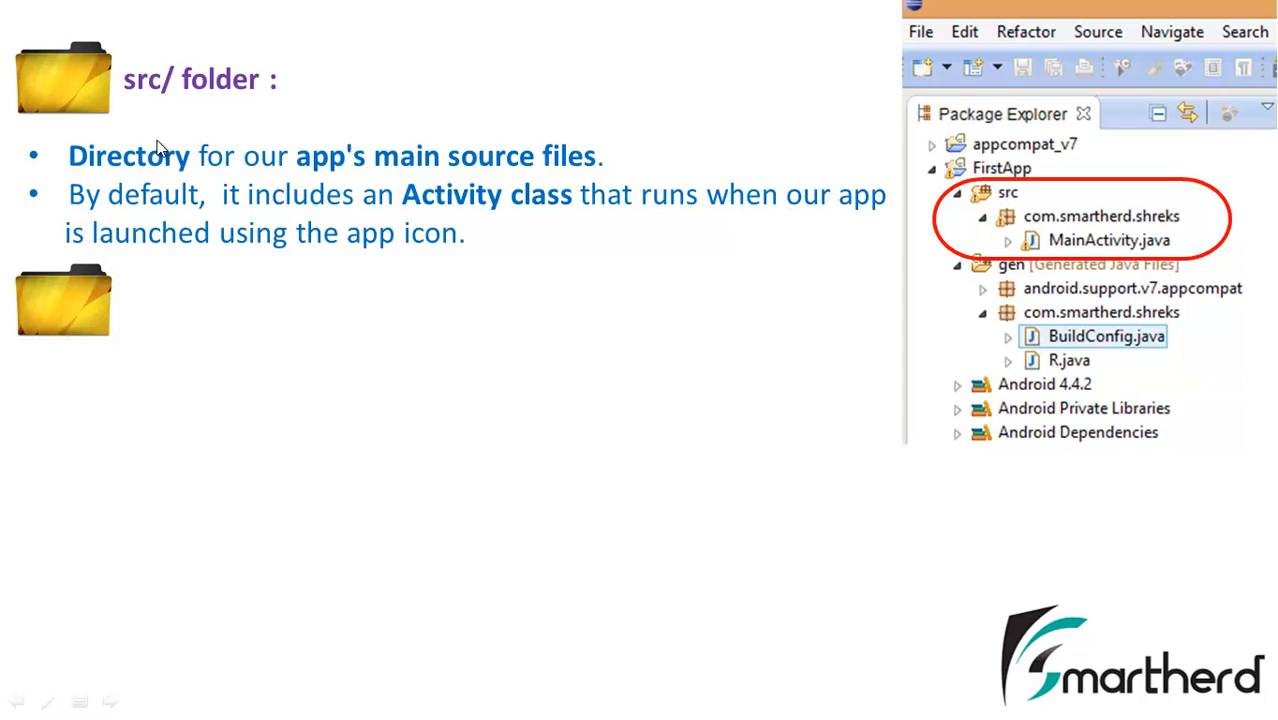
mouse_move(490, 168)
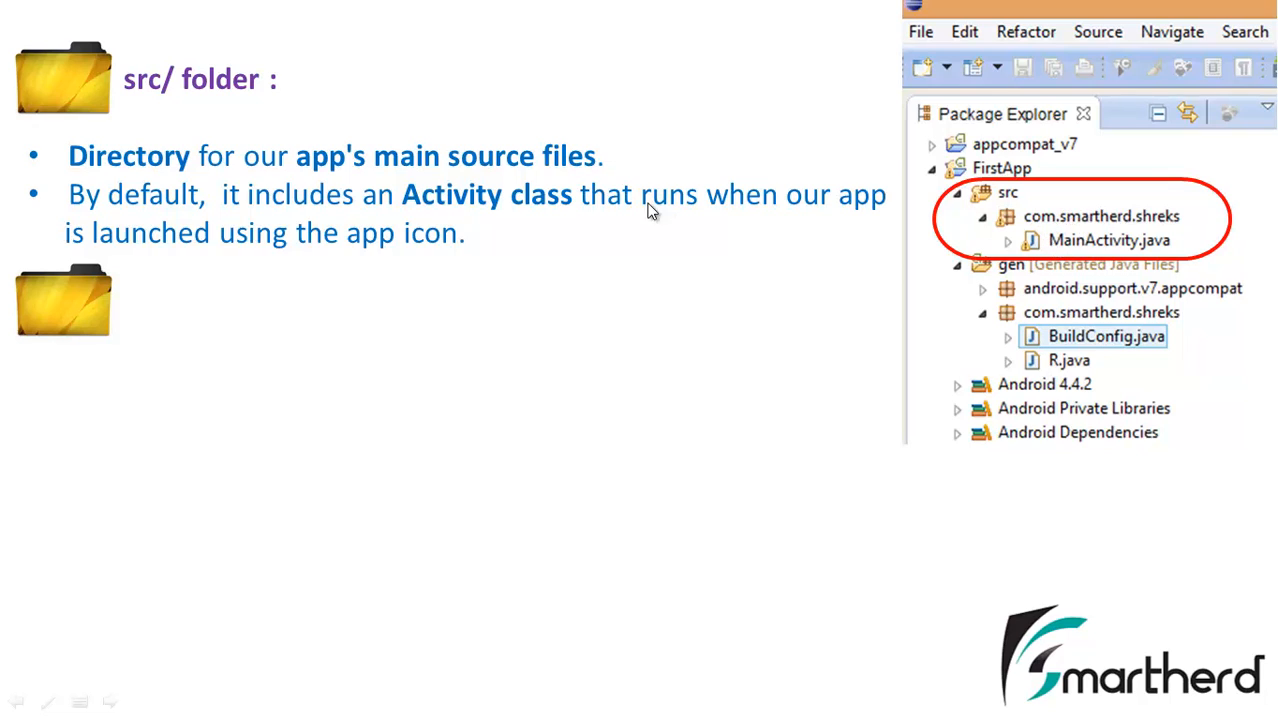
mouse_move(937, 292)
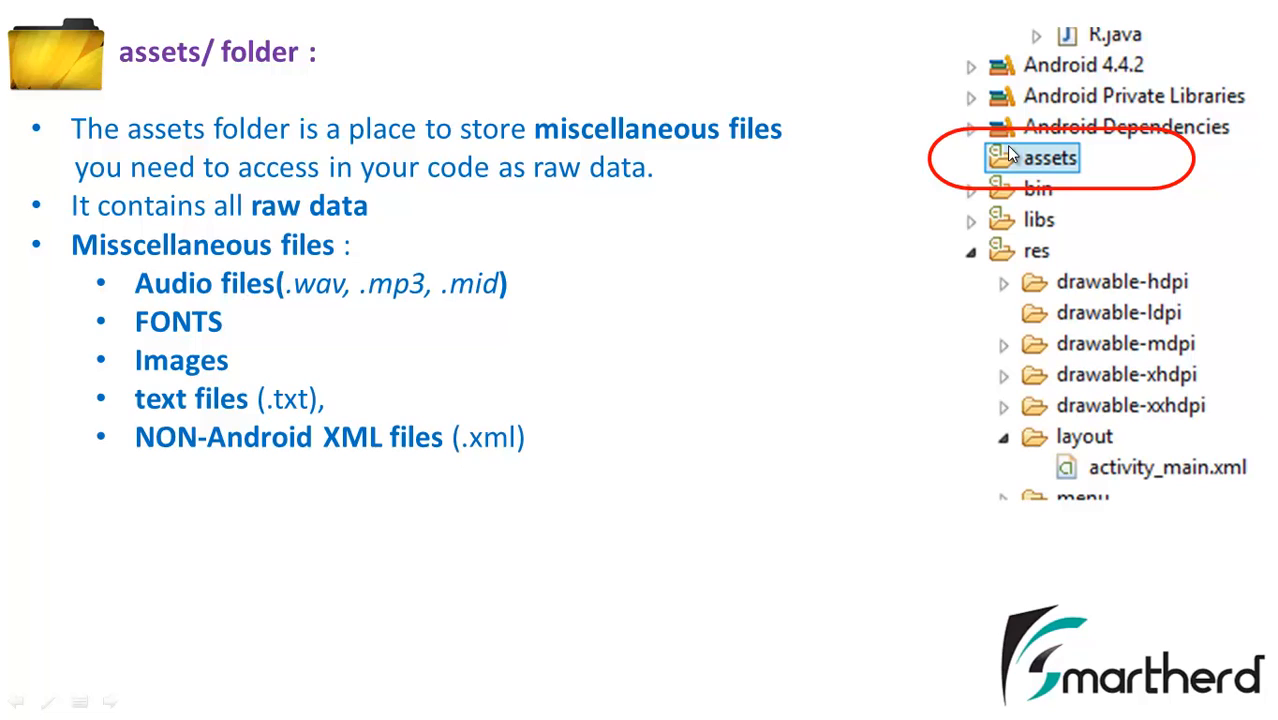
mouse_move(547, 343)
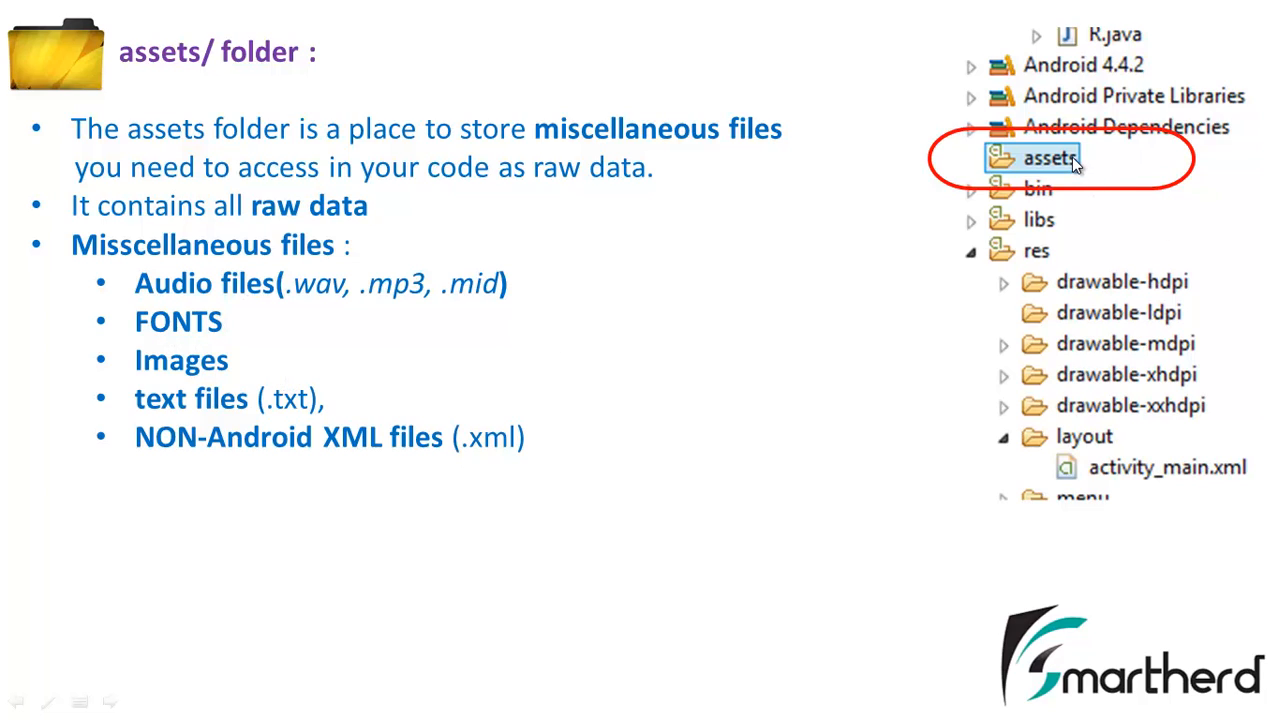
mouse_move(424, 471)
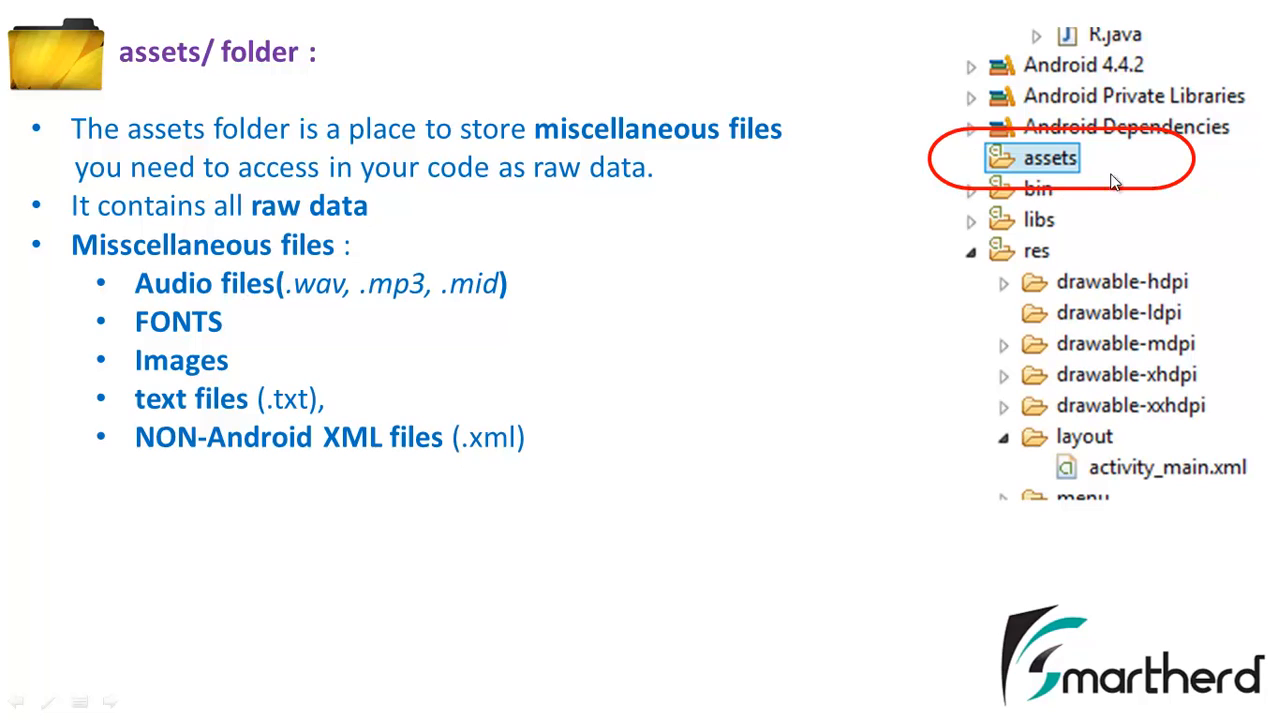
mouse_move(1038, 185)
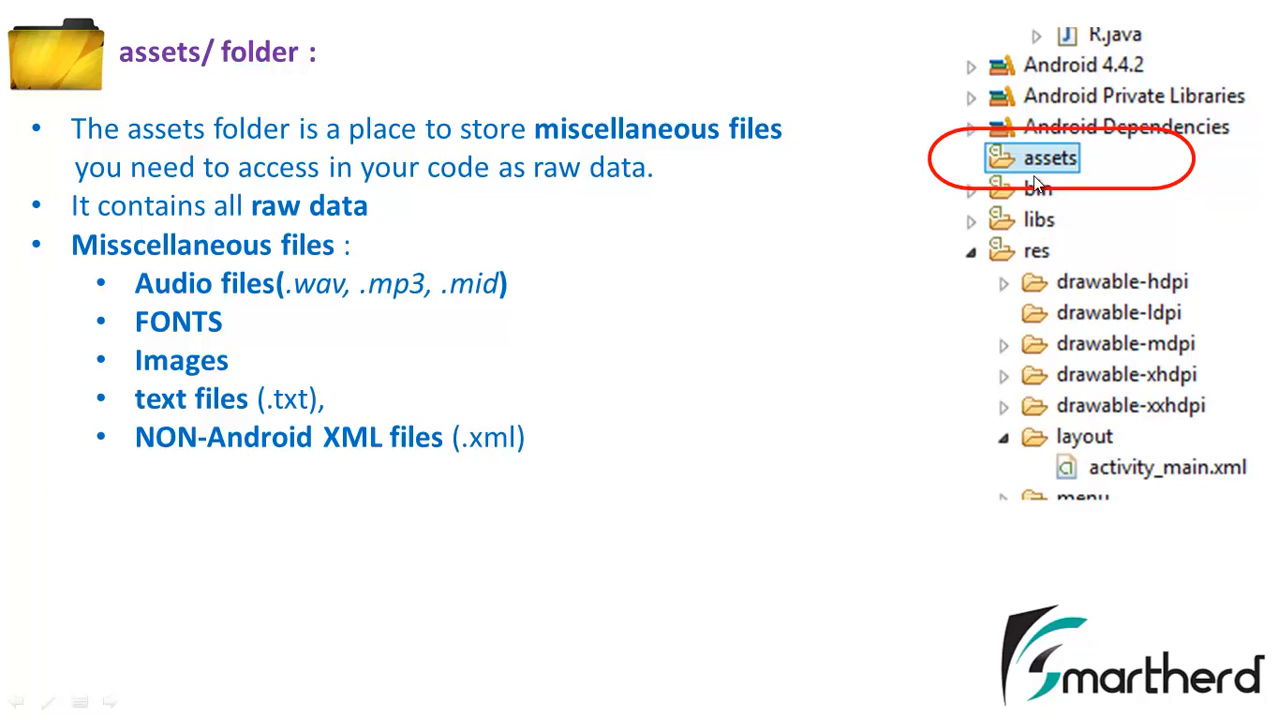
mouse_move(1109, 160)
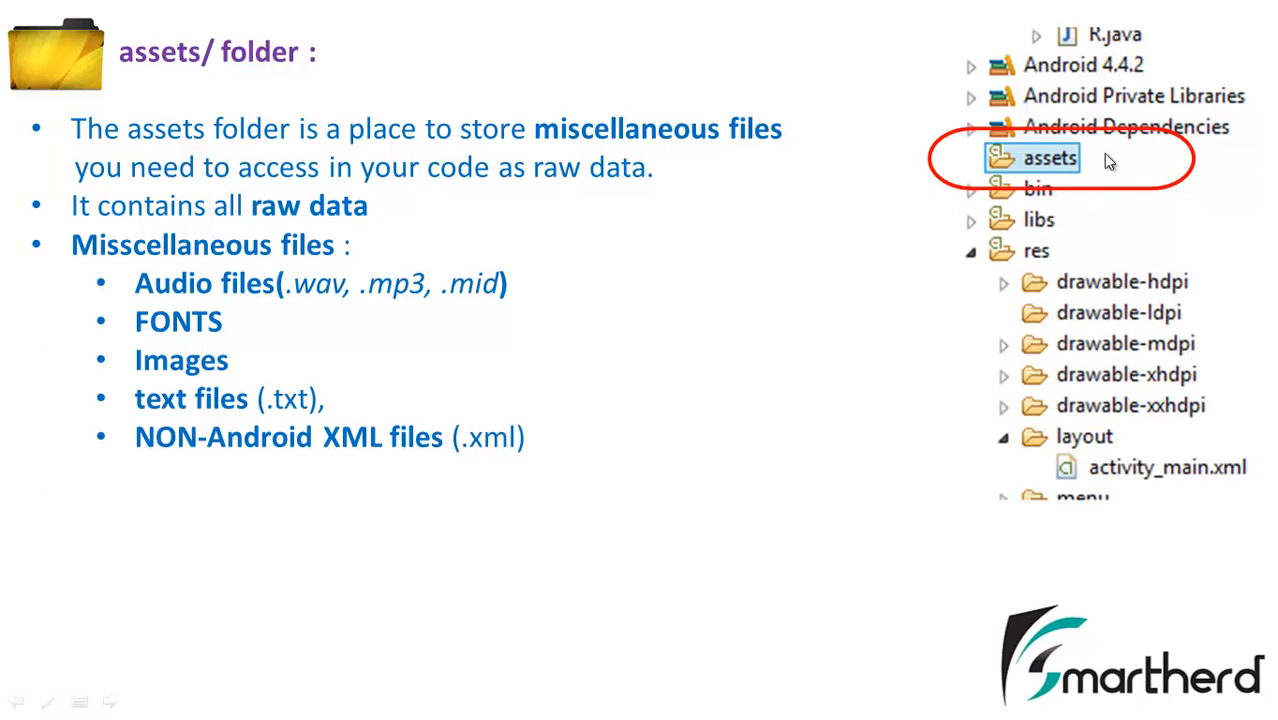